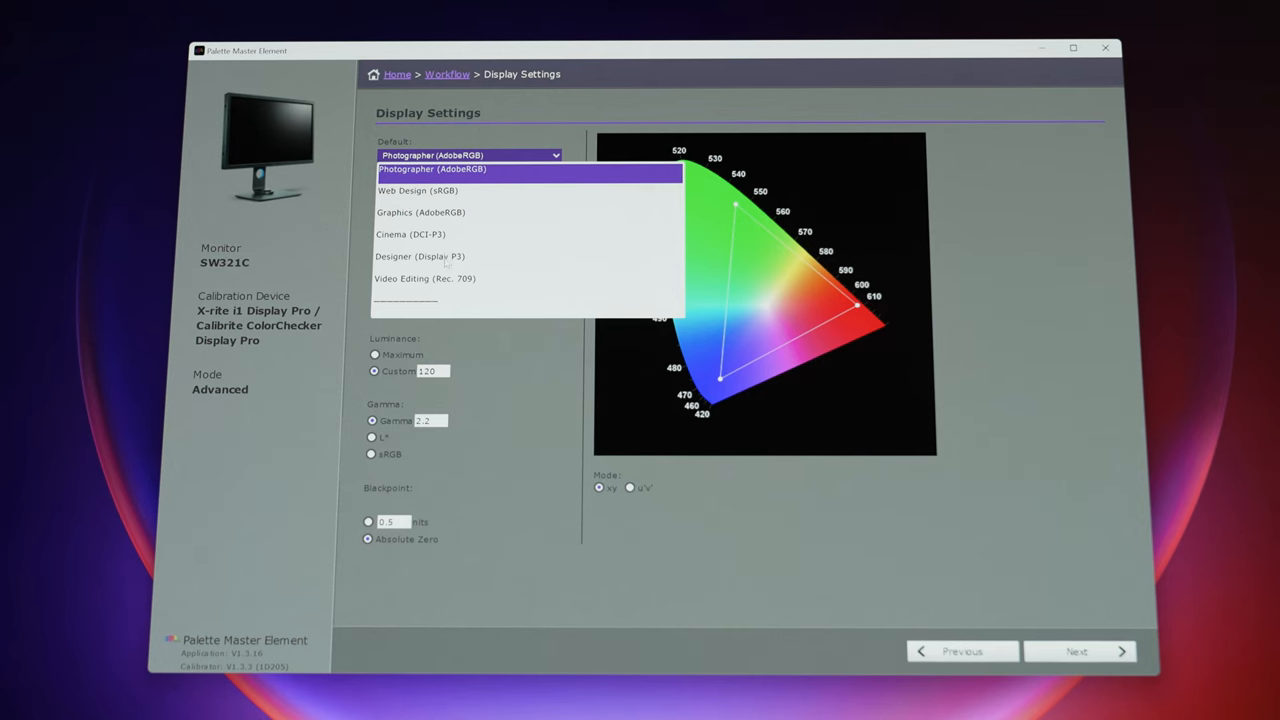
Step: Show the calibration target presets: Photographer (AdobeRGB), Web Design (sRGB), Cinema (DCI-P3)
left_click(418, 190)
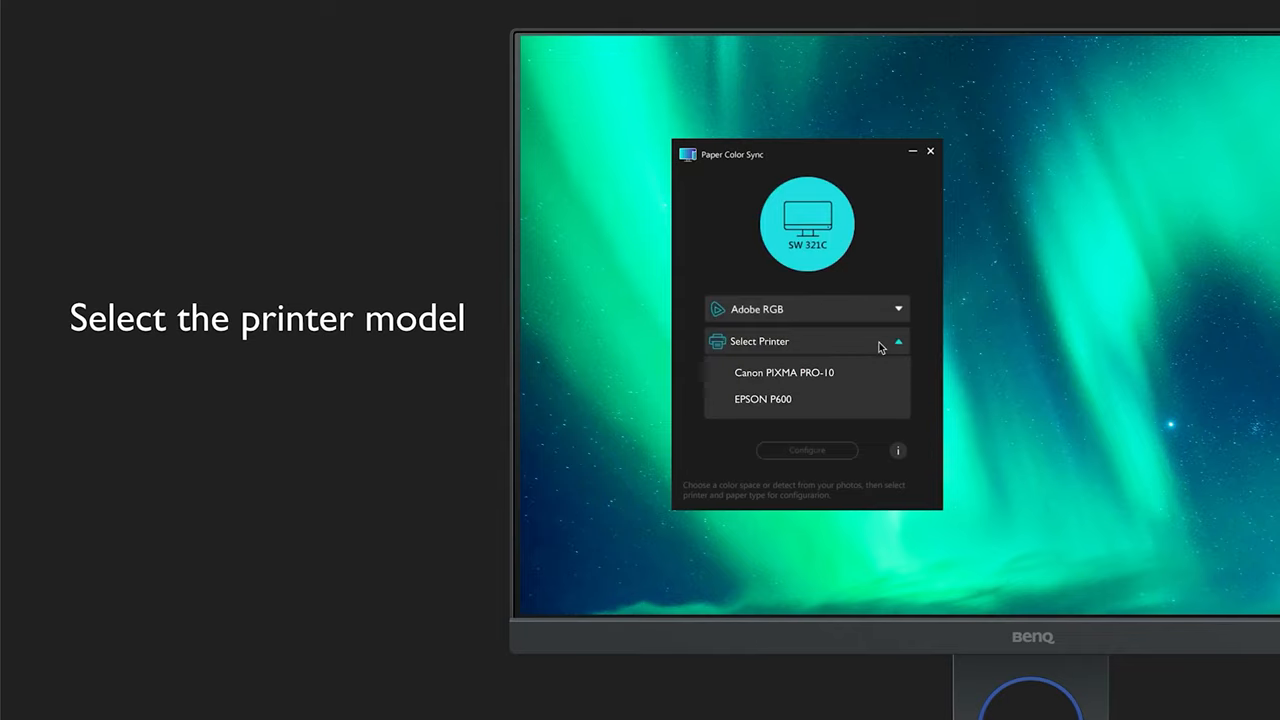
Step: Pick the printer model to match in Paper Color Sync for Adobe RGB
left_click(784, 372)
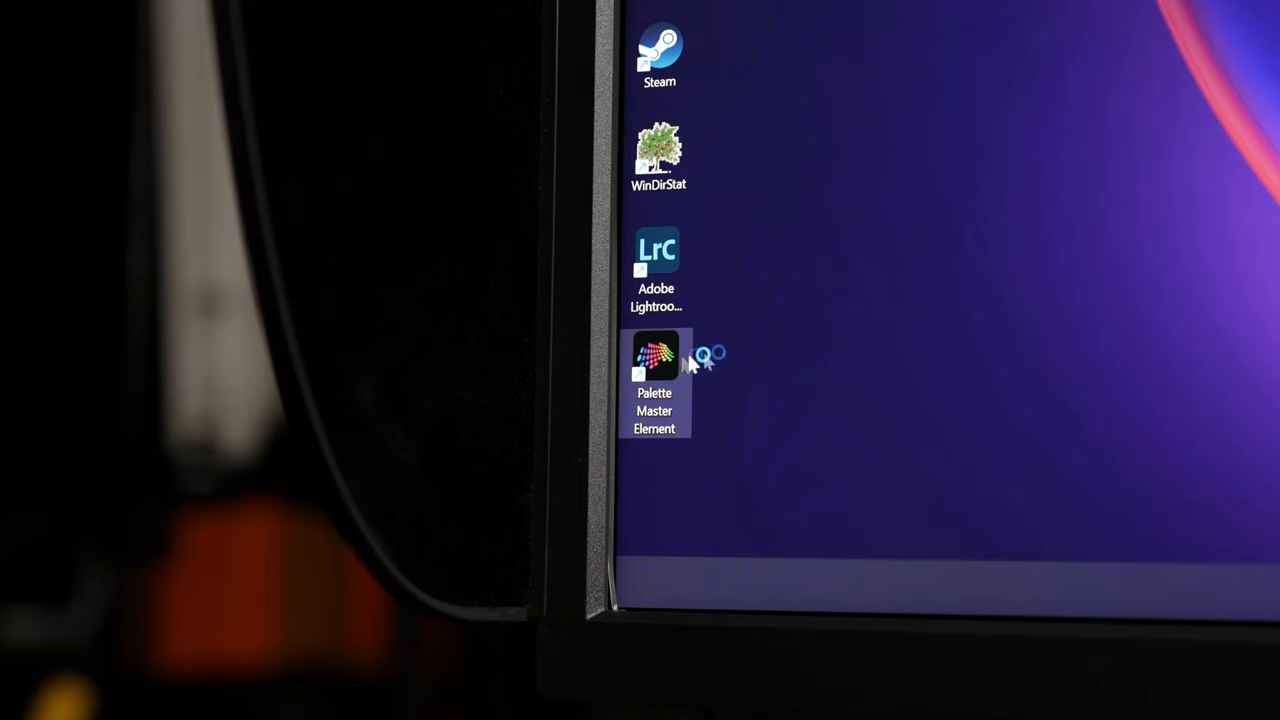
Step: Launch Palette Master Element and start the Advanced calibration workflow for the SW321C
double_click(654, 360)
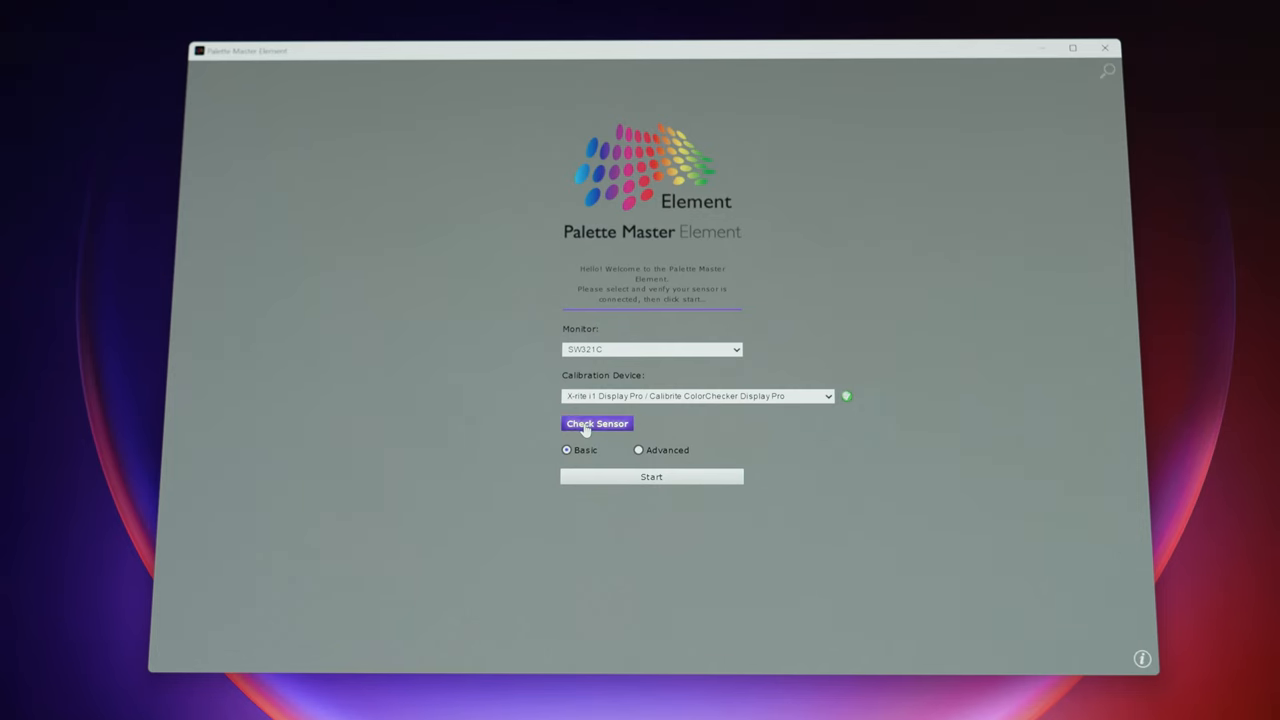
mouse_move(684, 440)
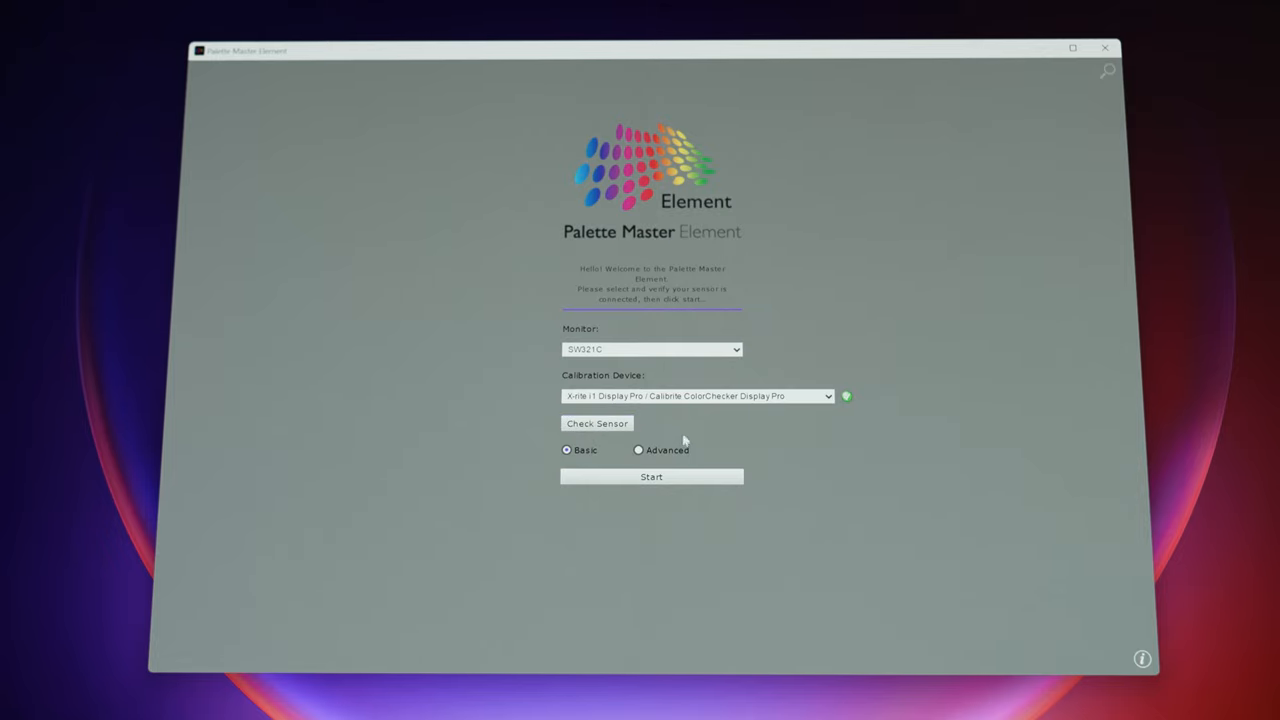
left_click(638, 448)
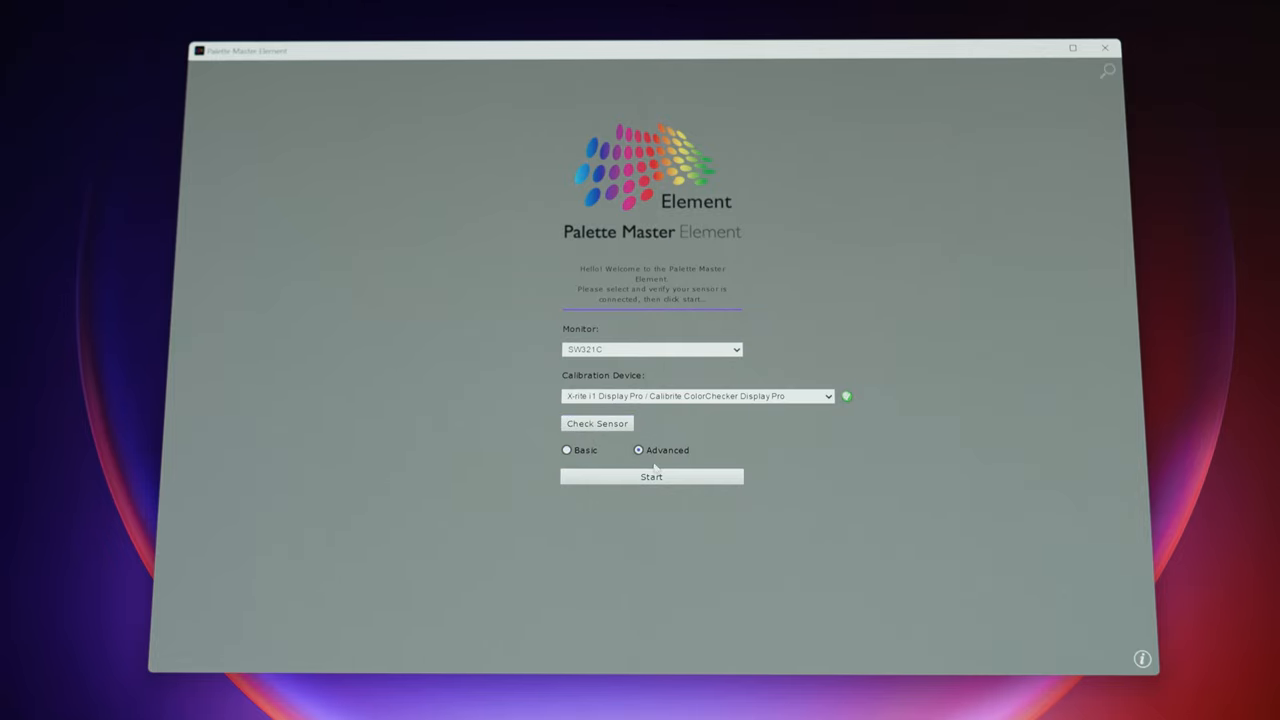
left_click(652, 476)
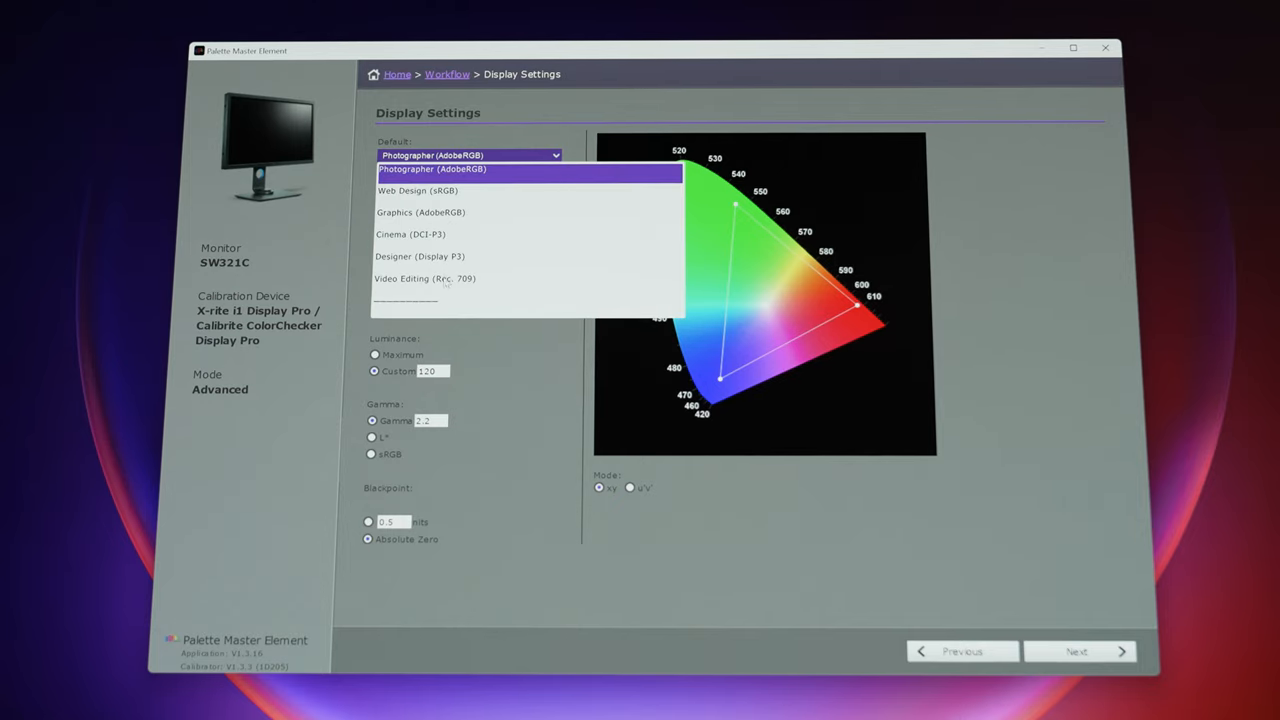
Step: Choose Web Design (sRGB) as the calibration target with D65, luminance 120, gamma 2.2
left_click(418, 190)
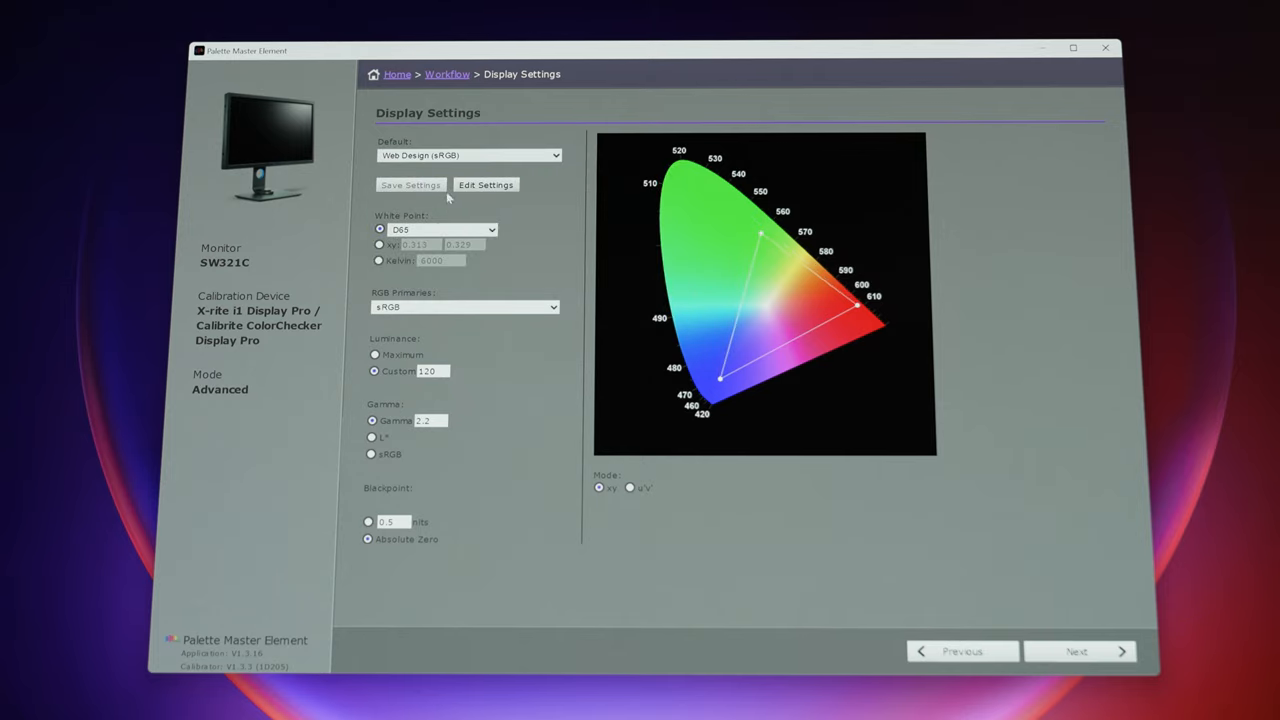
mouse_move(488, 270)
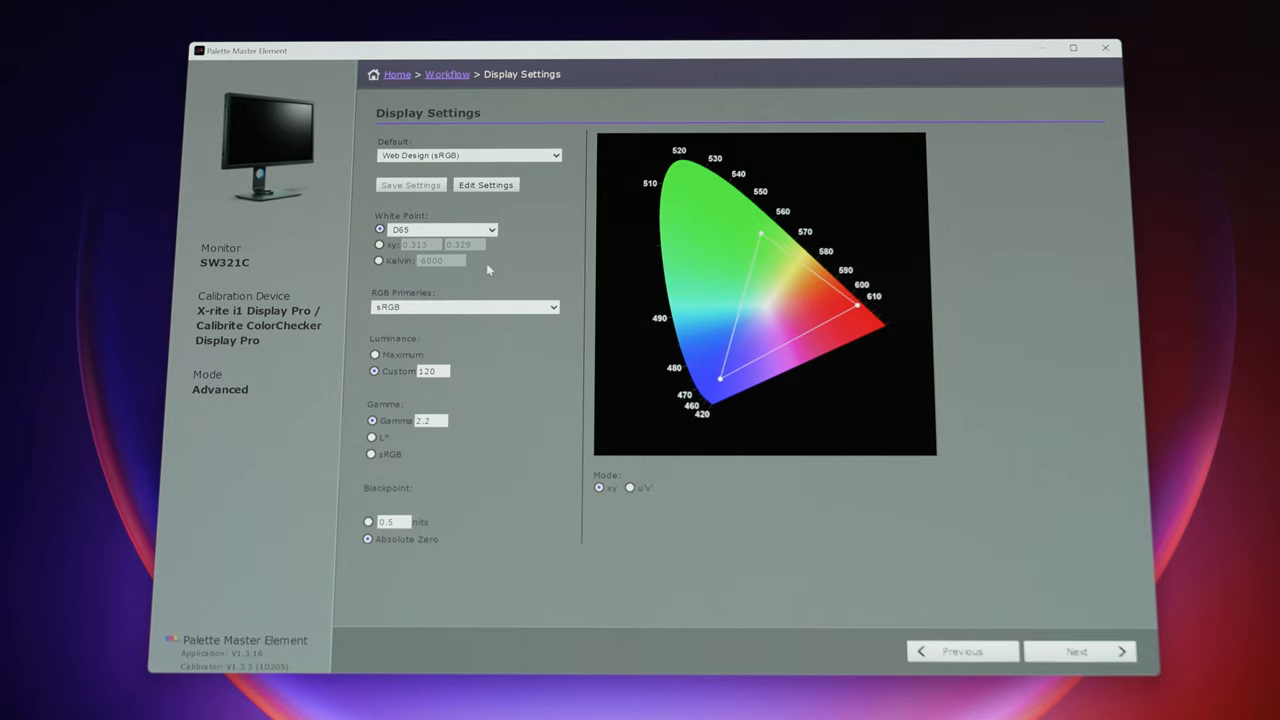
mouse_move(484, 356)
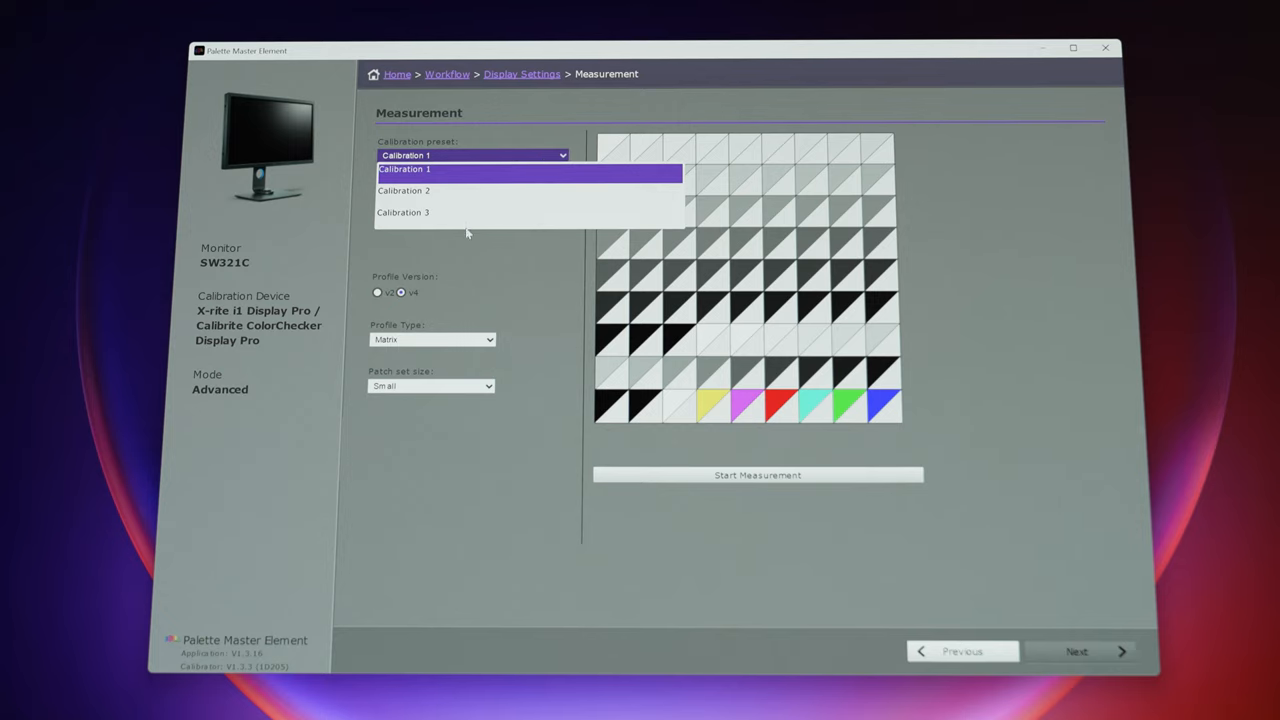
mouse_move(460, 174)
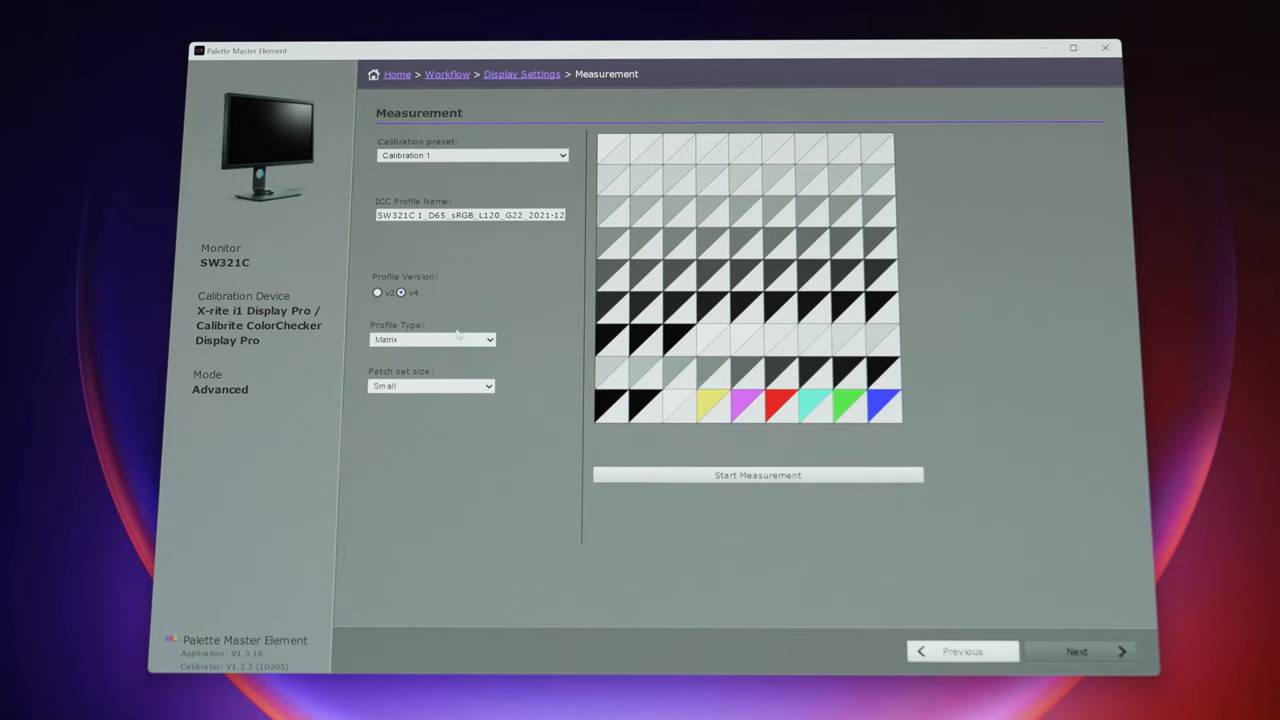
Step: Use a 16 bits LUT profile type and the Large patch set for Calibration 1
left_click(430, 340)
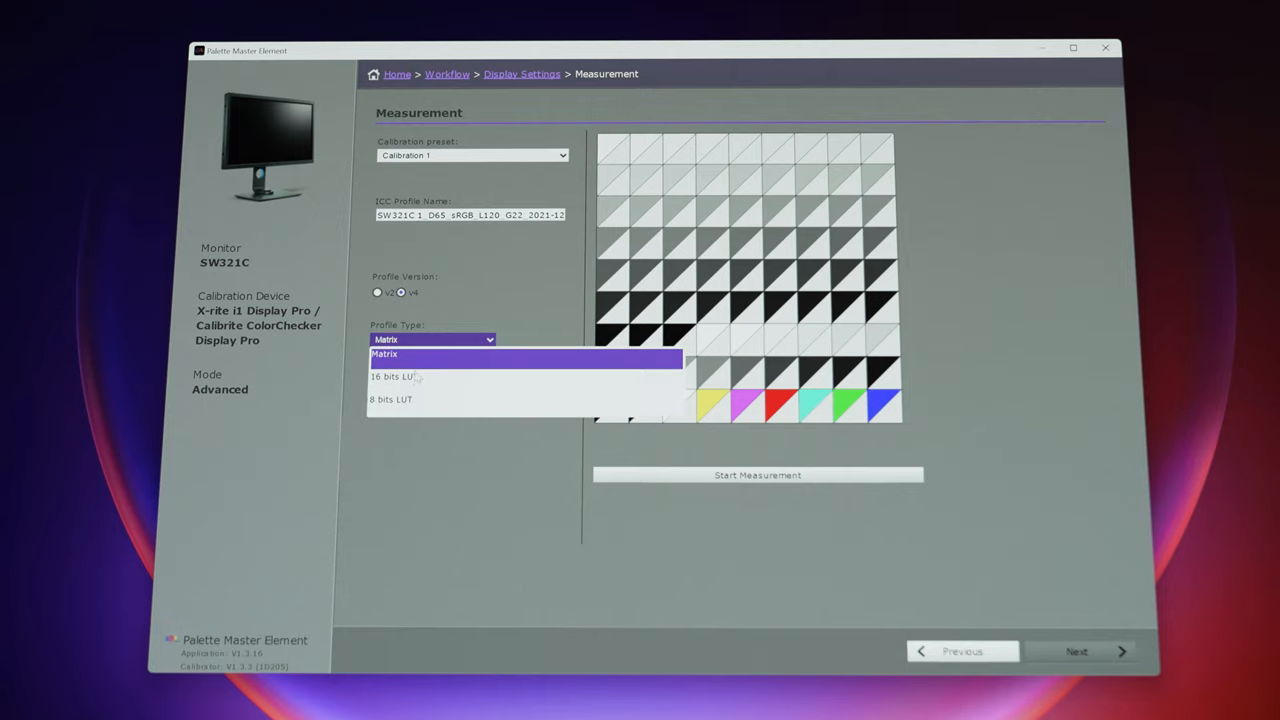
left_click(392, 376)
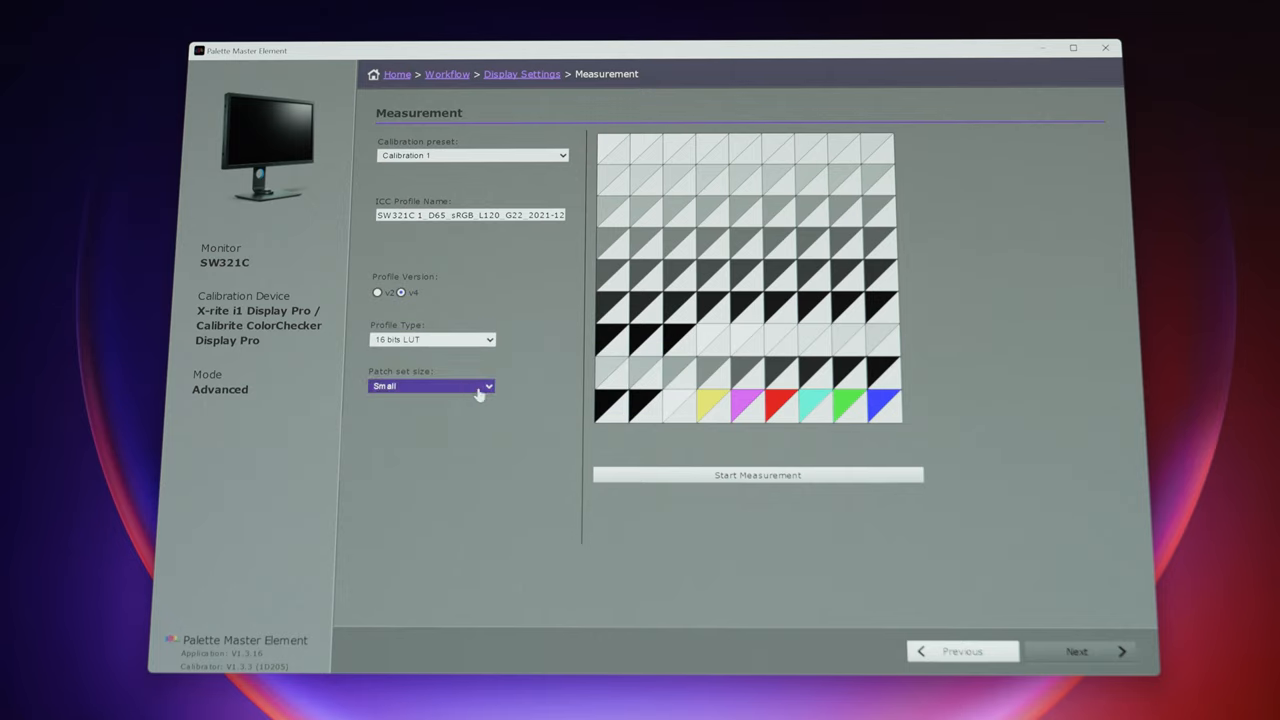
left_click(430, 386)
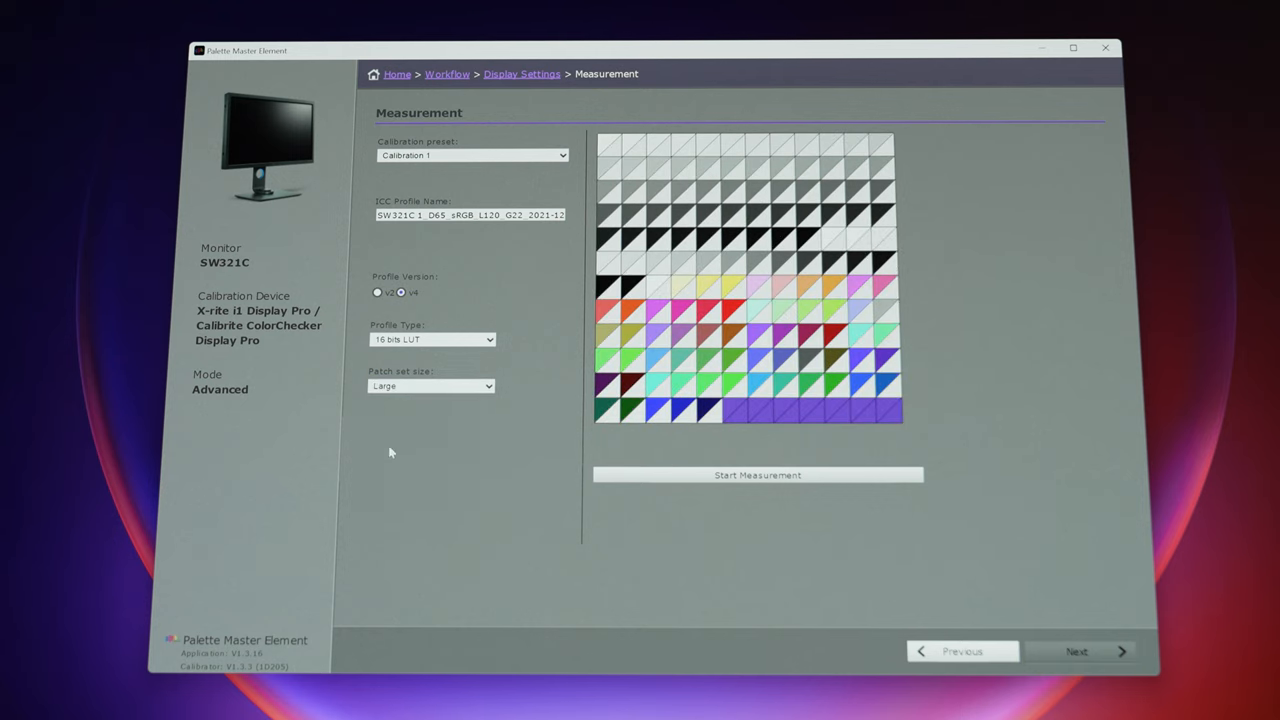
mouse_move(932, 562)
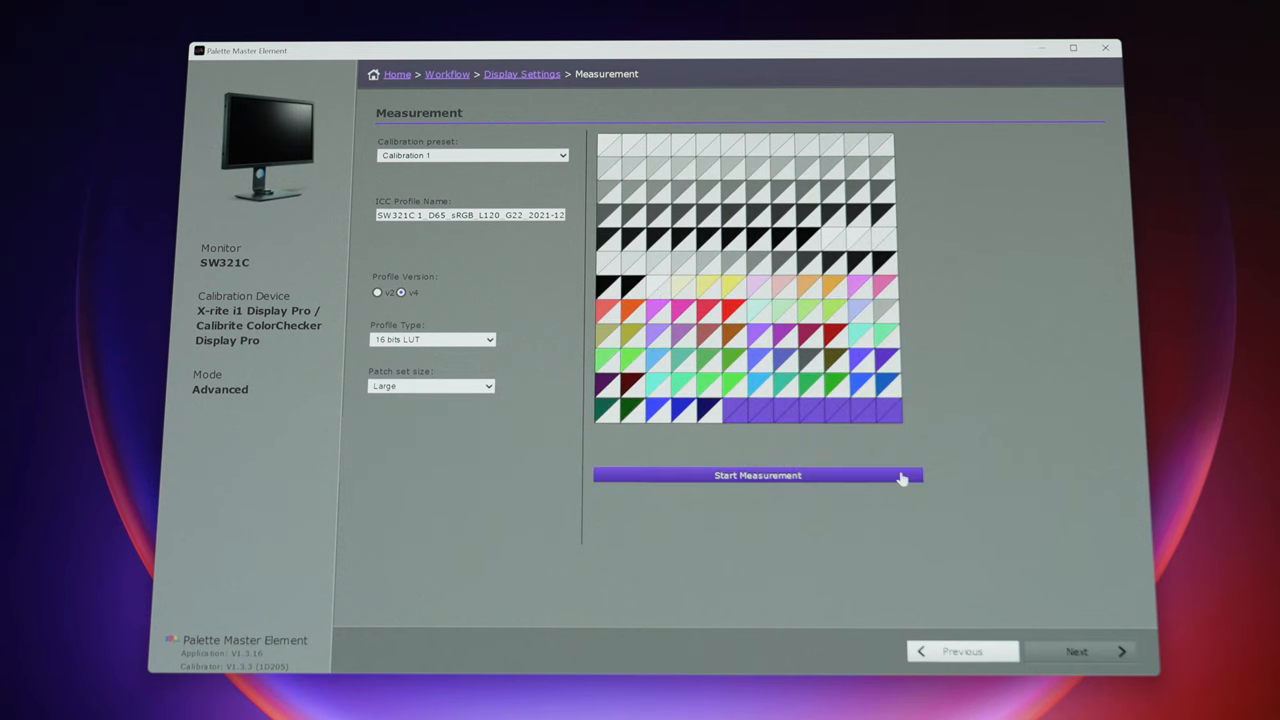
Step: Start the measurement, confirm the i1 Display Pro sensor is prepared and begin reading colours
left_click(756, 476)
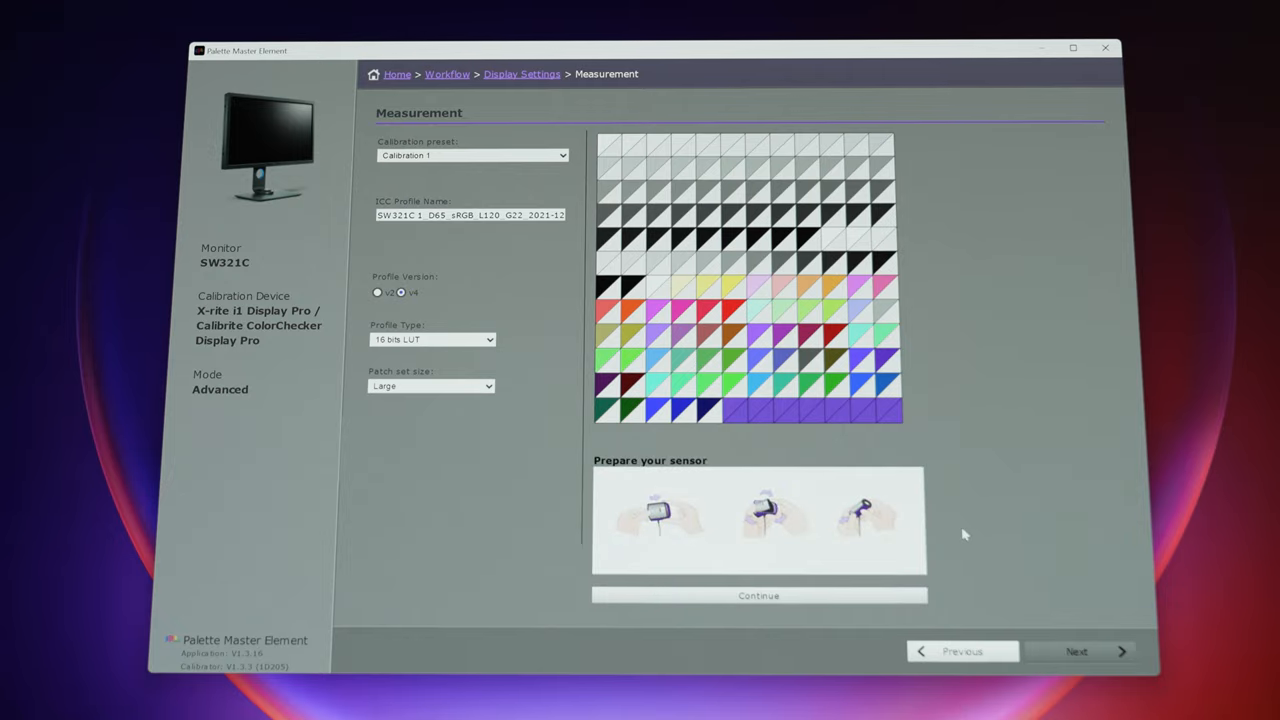
left_click(758, 596)
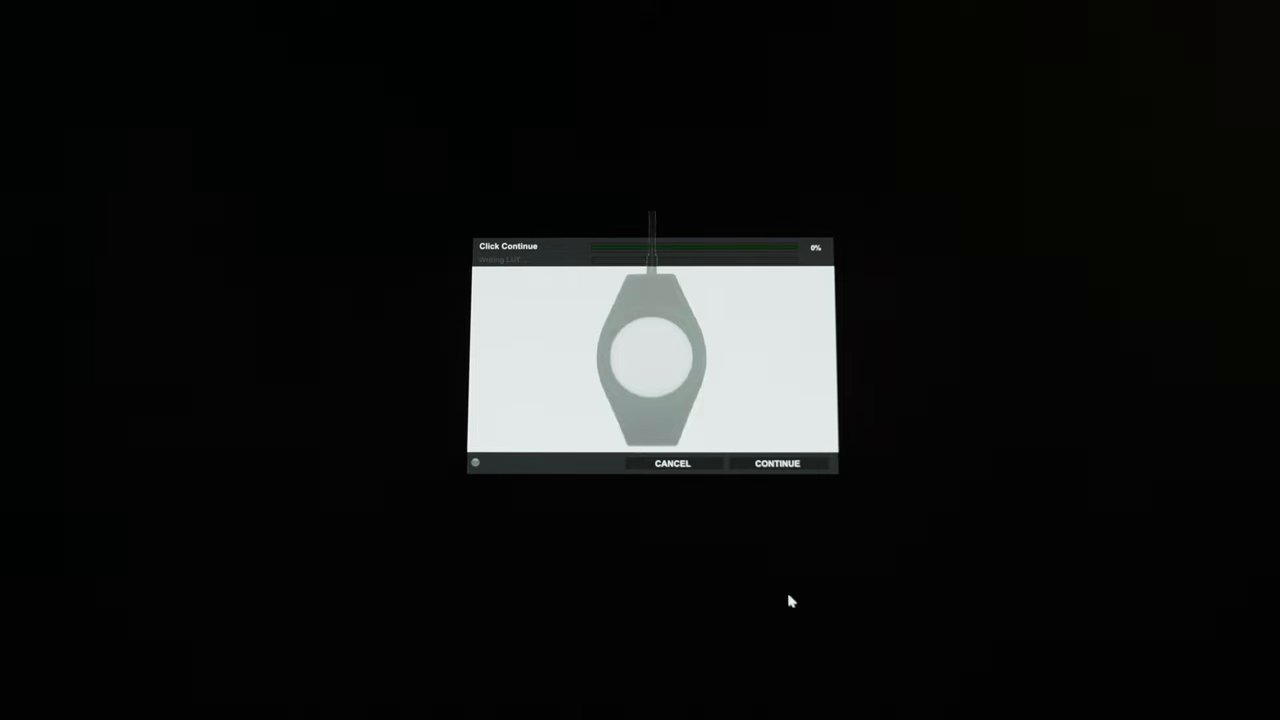
left_click(776, 464)
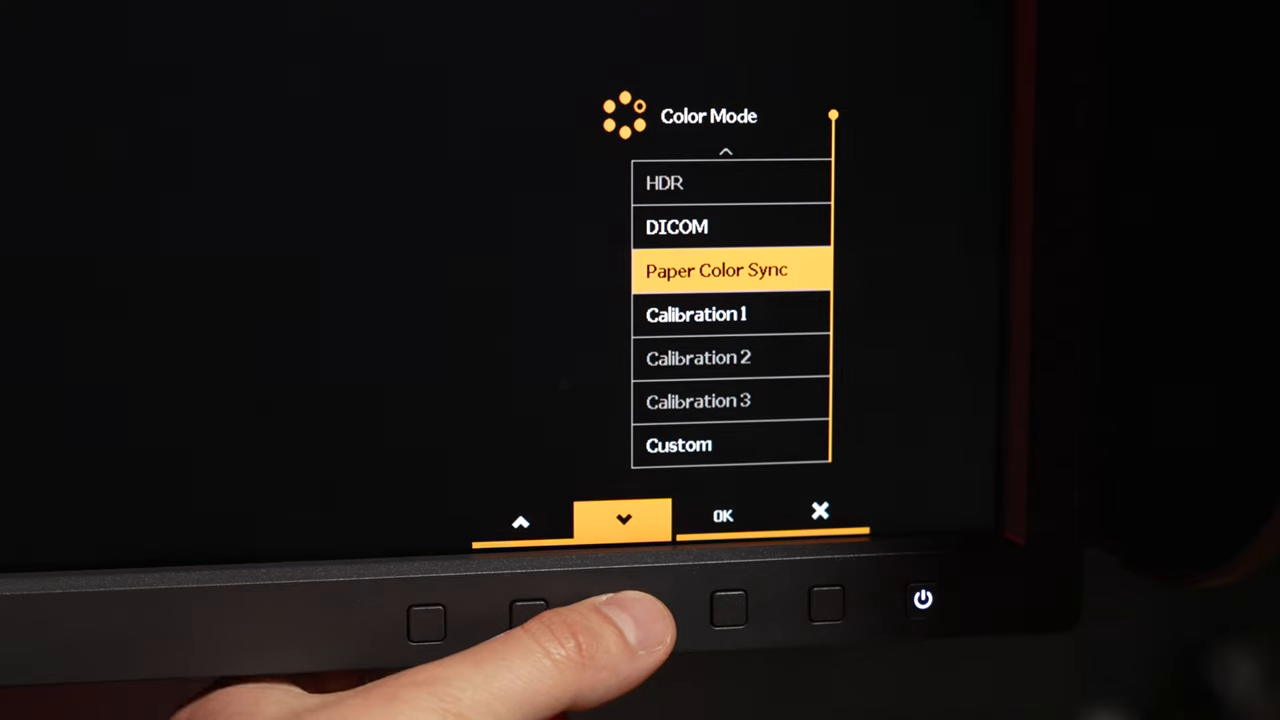
Step: Step down past B+W in Color Mode and apply DCI-P3 on the SW321C
left_click(624, 518)
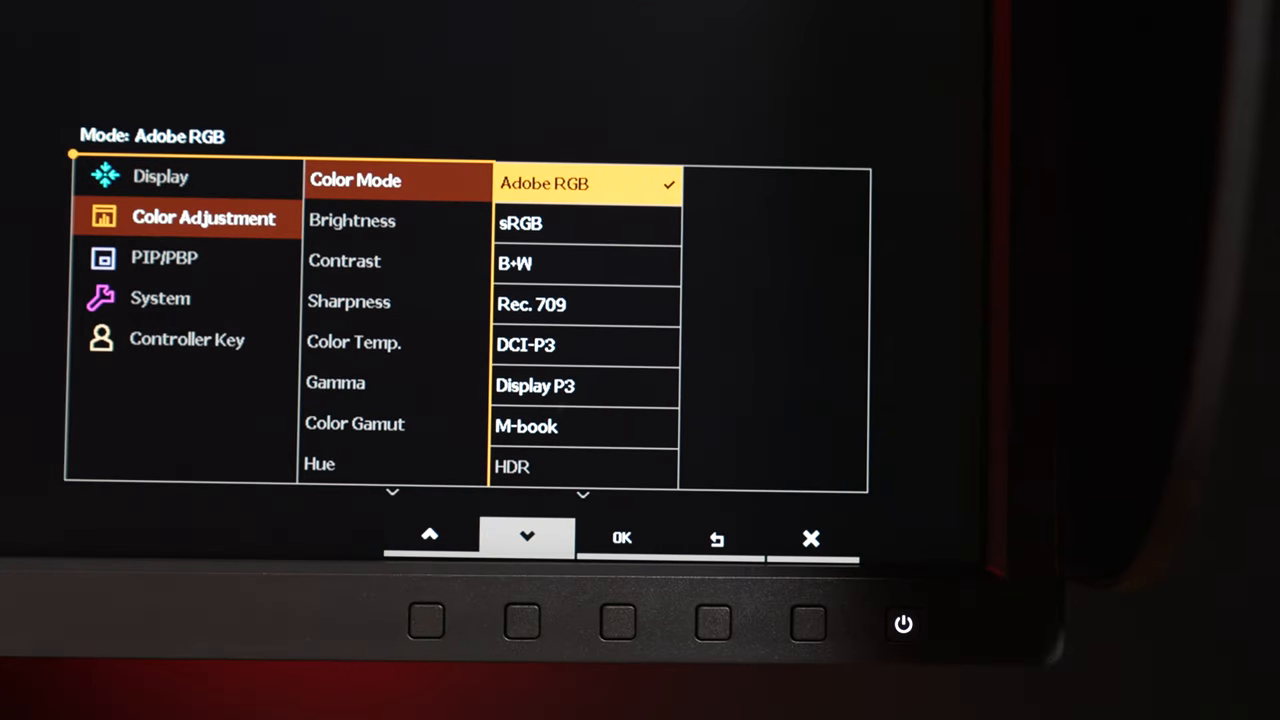
left_click(528, 536)
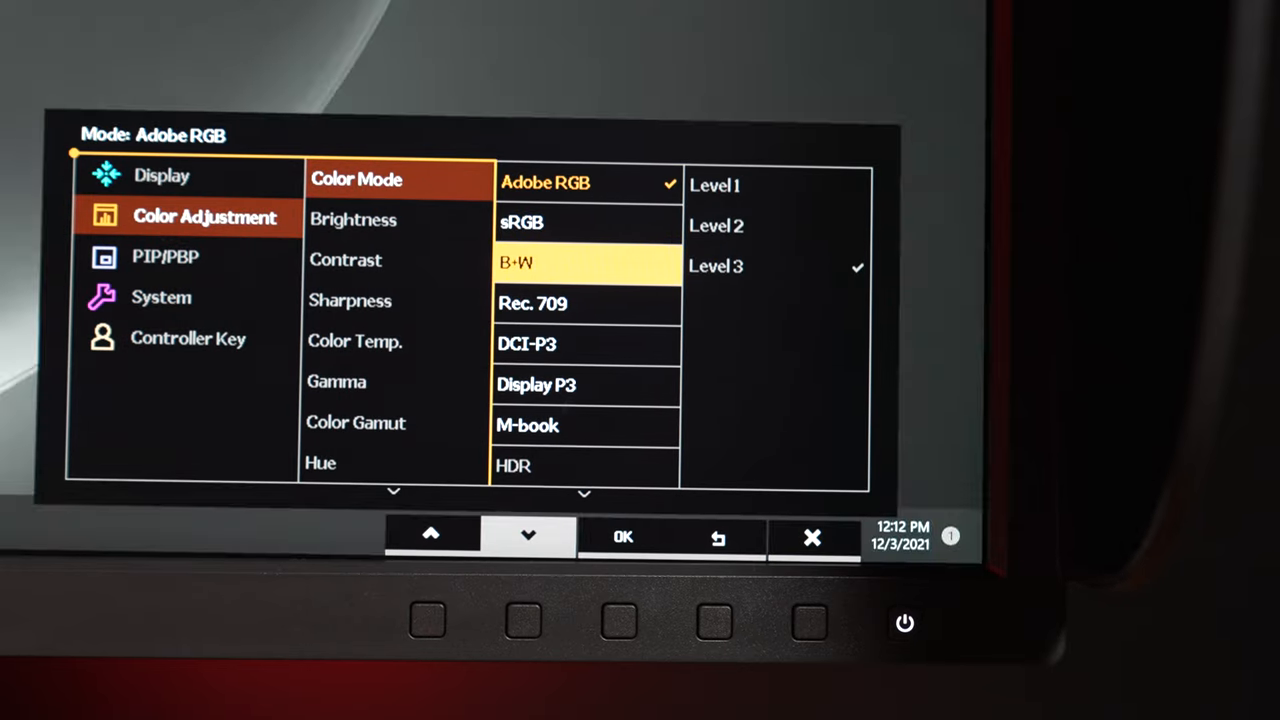
left_click(528, 536)
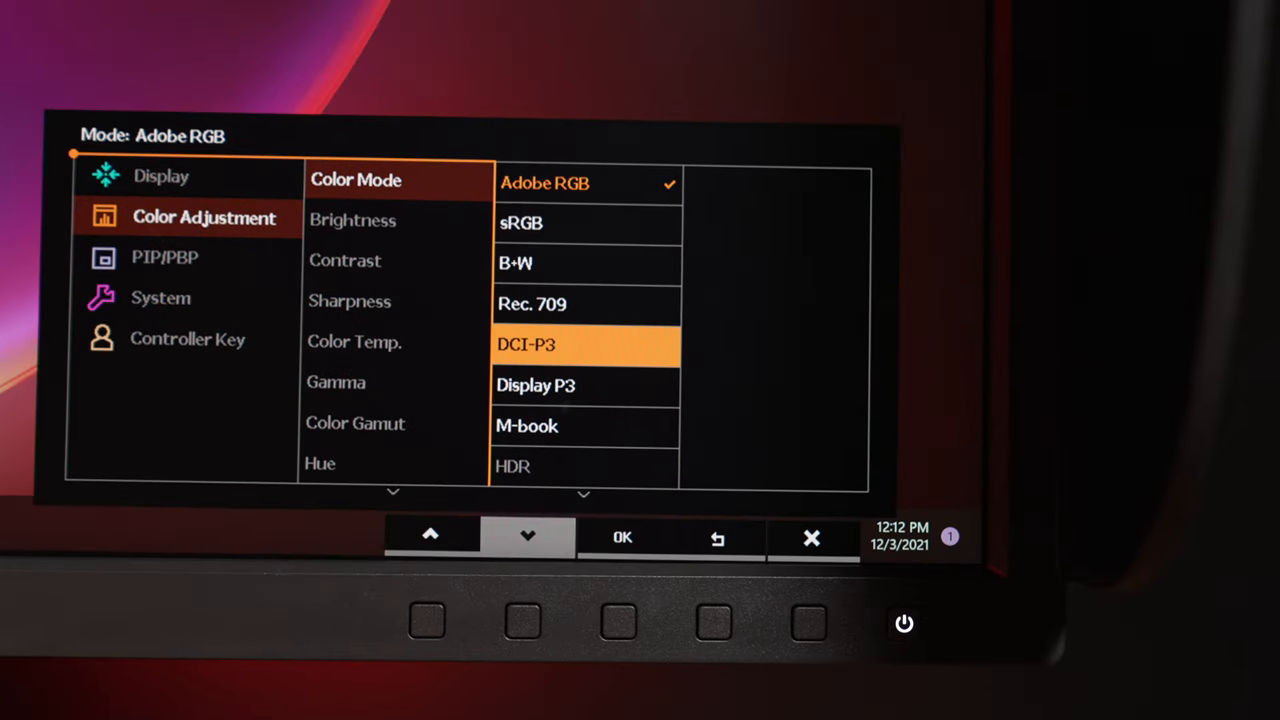
left_click(622, 536)
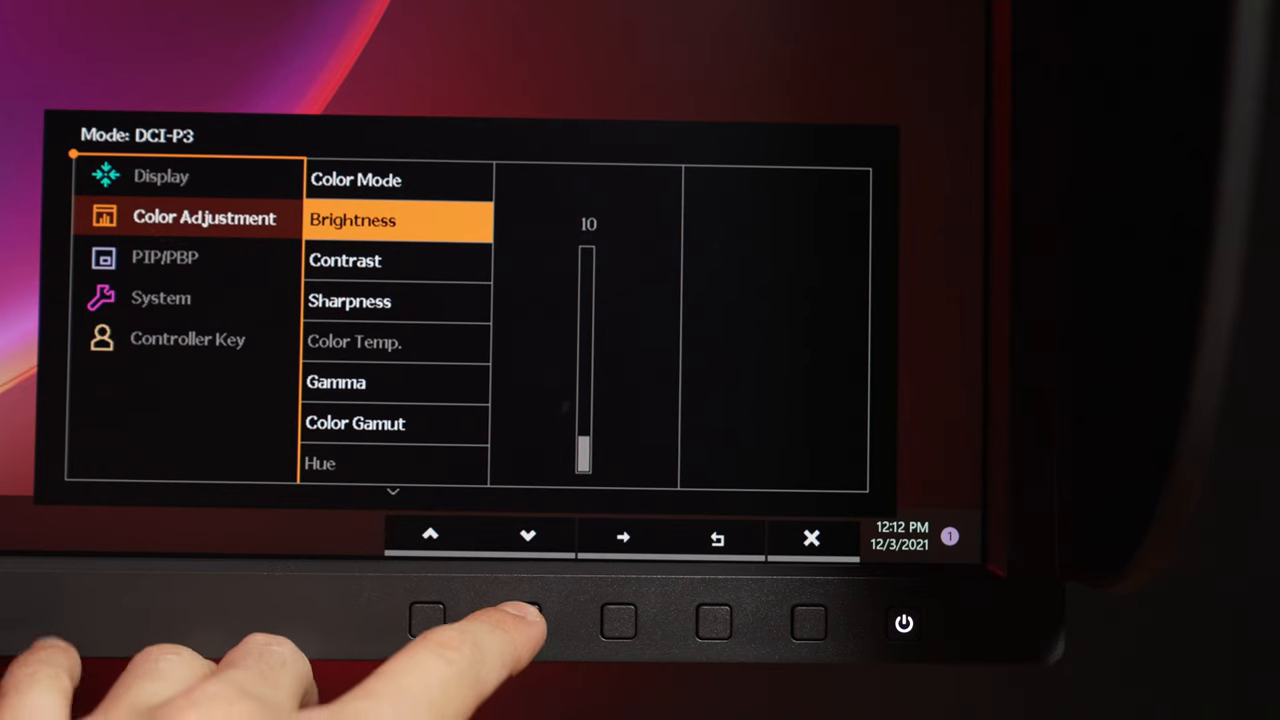
Step: Switch to Display P3 and review its Brightness and Sharpness levels in the monitor menu
left_click(528, 536)
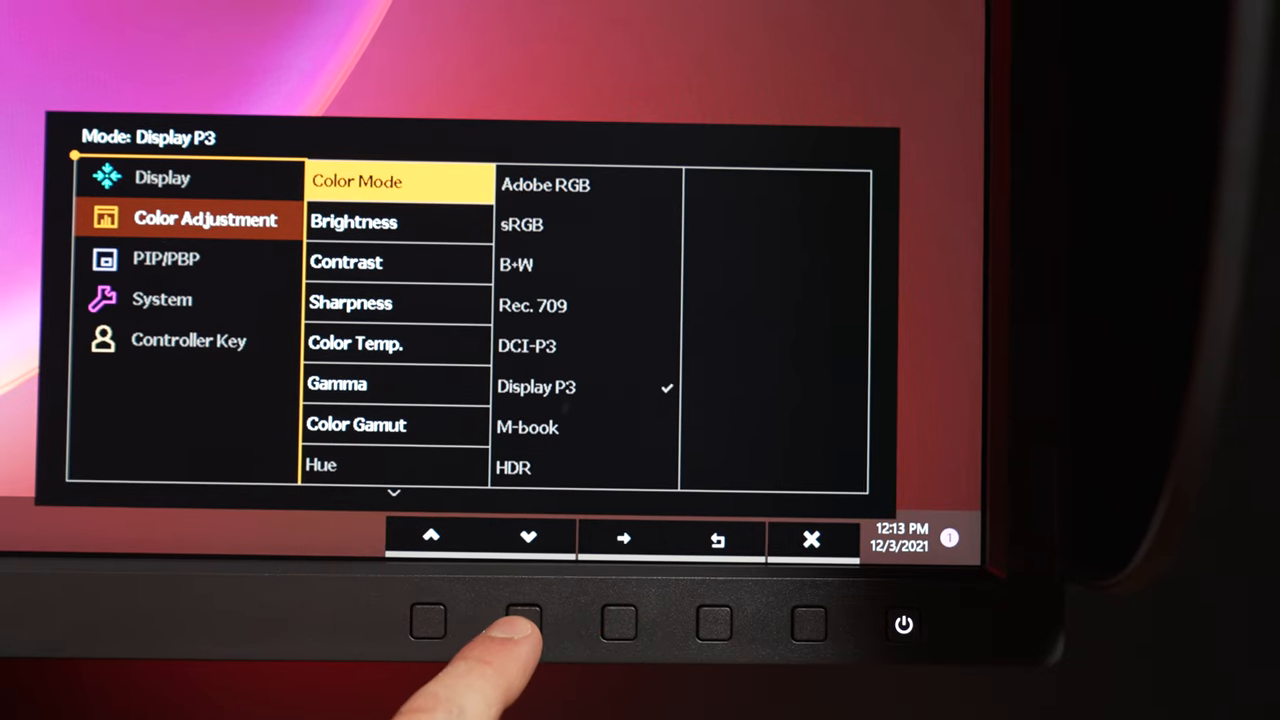
left_click(528, 536)
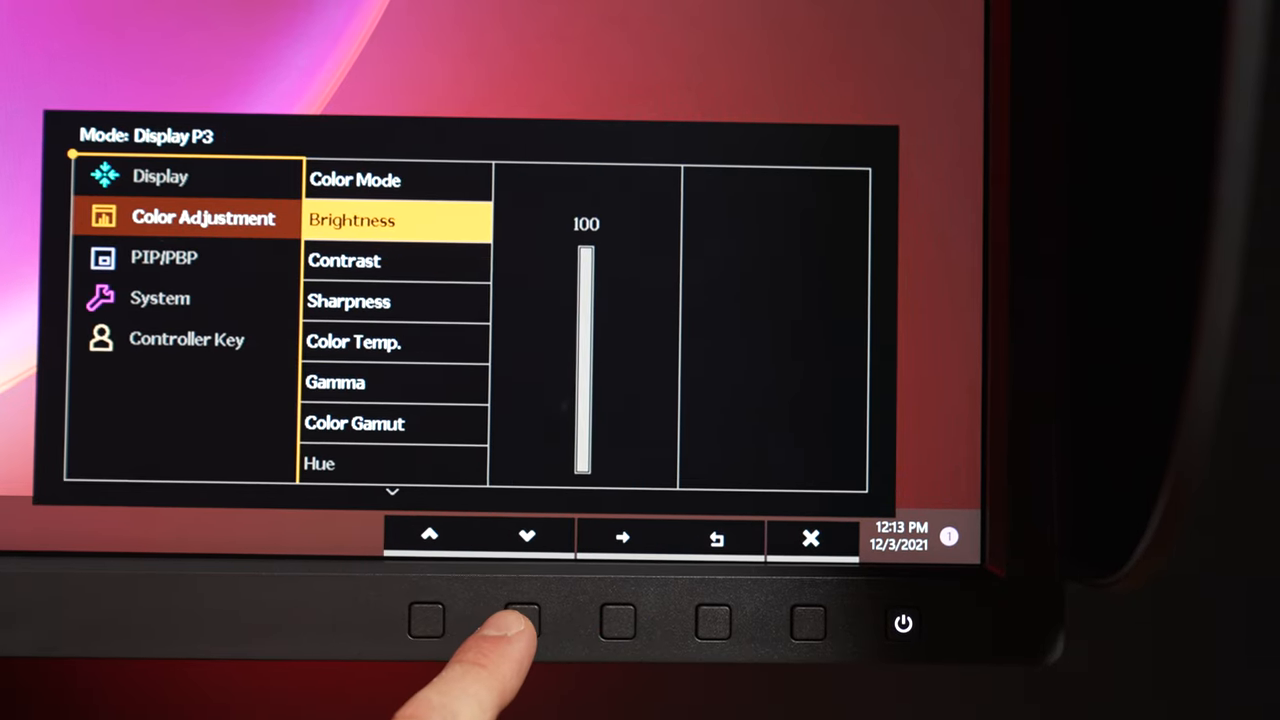
left_click(528, 536)
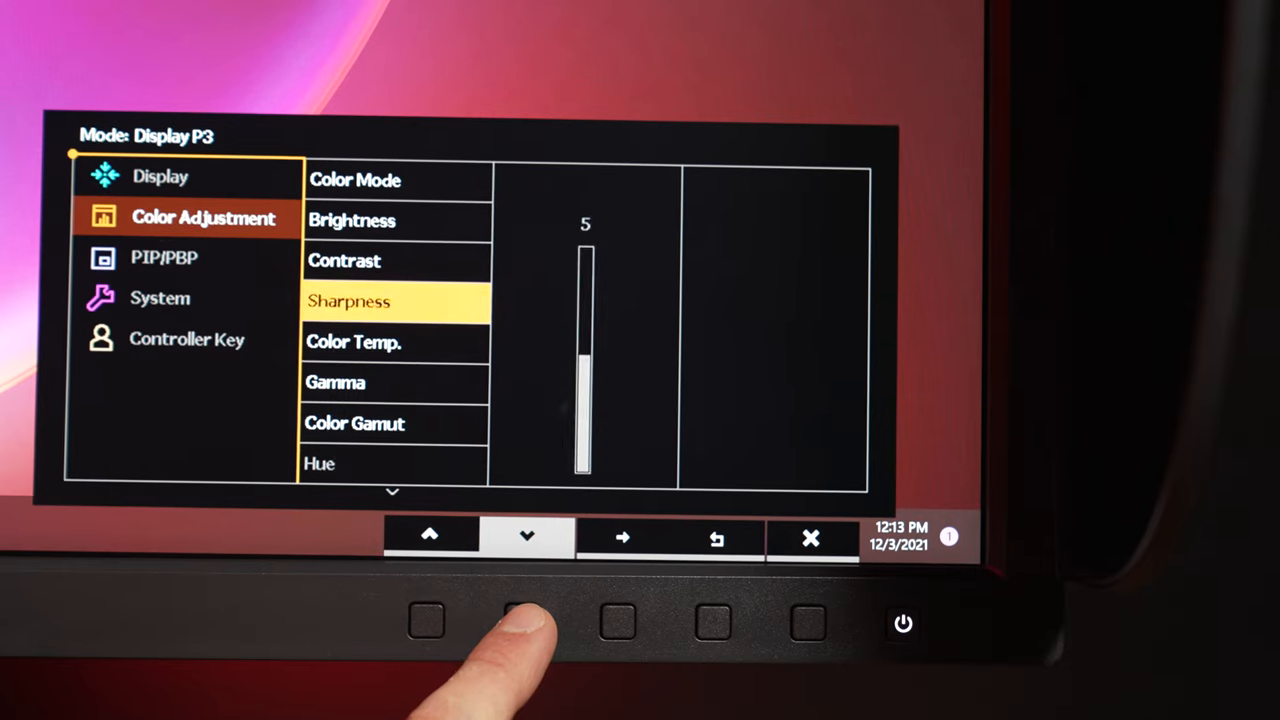
left_click(528, 536)
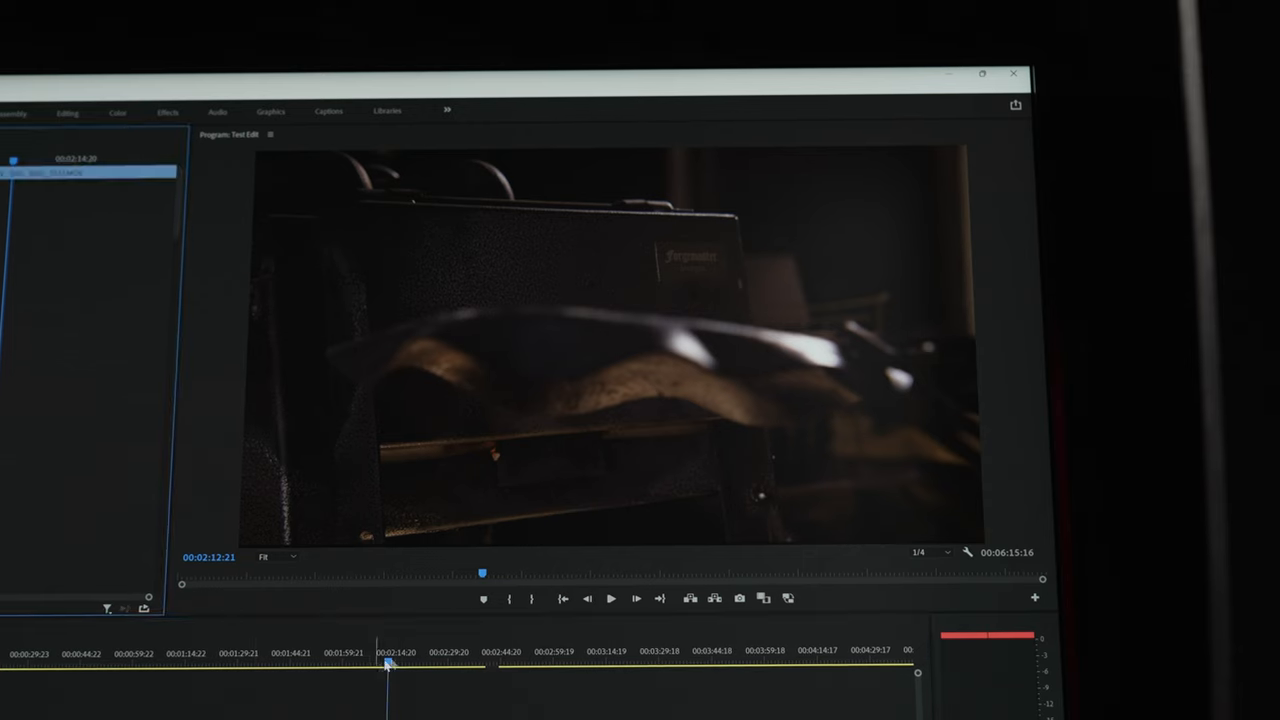
Step: Choose Web Design (sRGB) from the Display Settings preset list
left_click(548, 156)
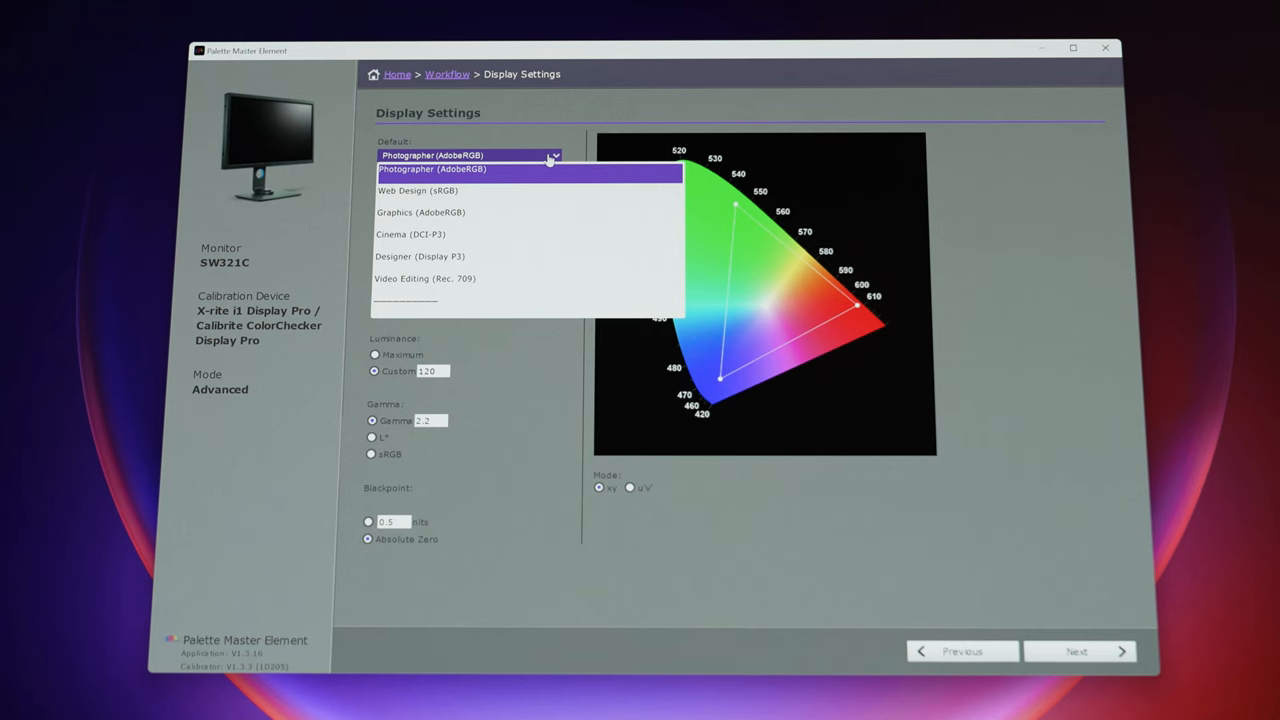
mouse_move(492, 268)
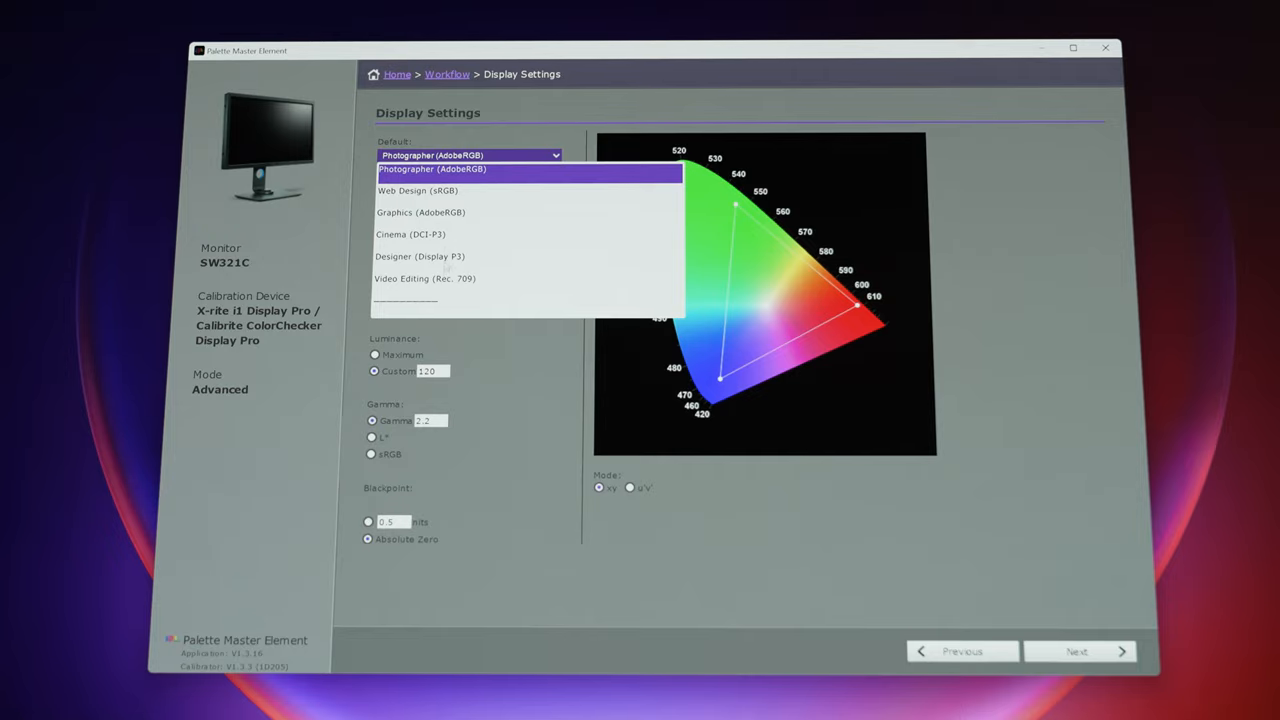
left_click(416, 190)
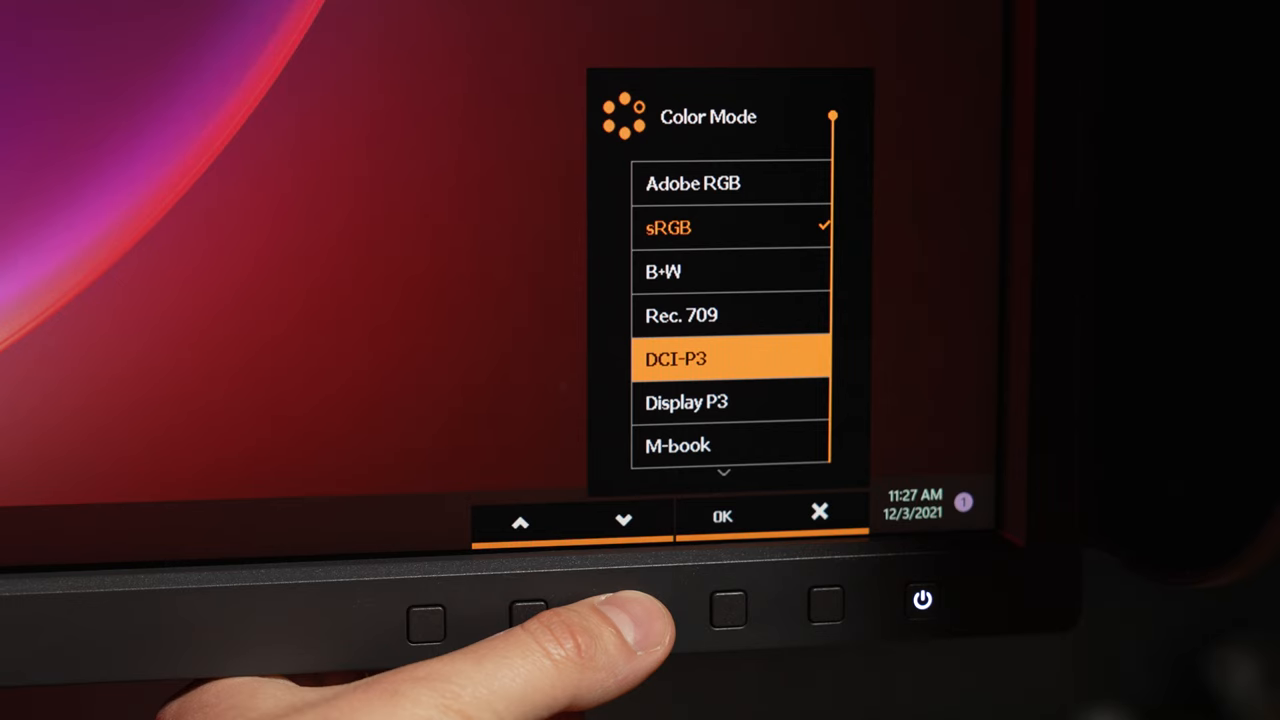
Step: Preview sRGB, Rec. 709, B+W, Paper Color Sync and Calibration 1 in the Color Mode hotkey menu
left_click(520, 520)
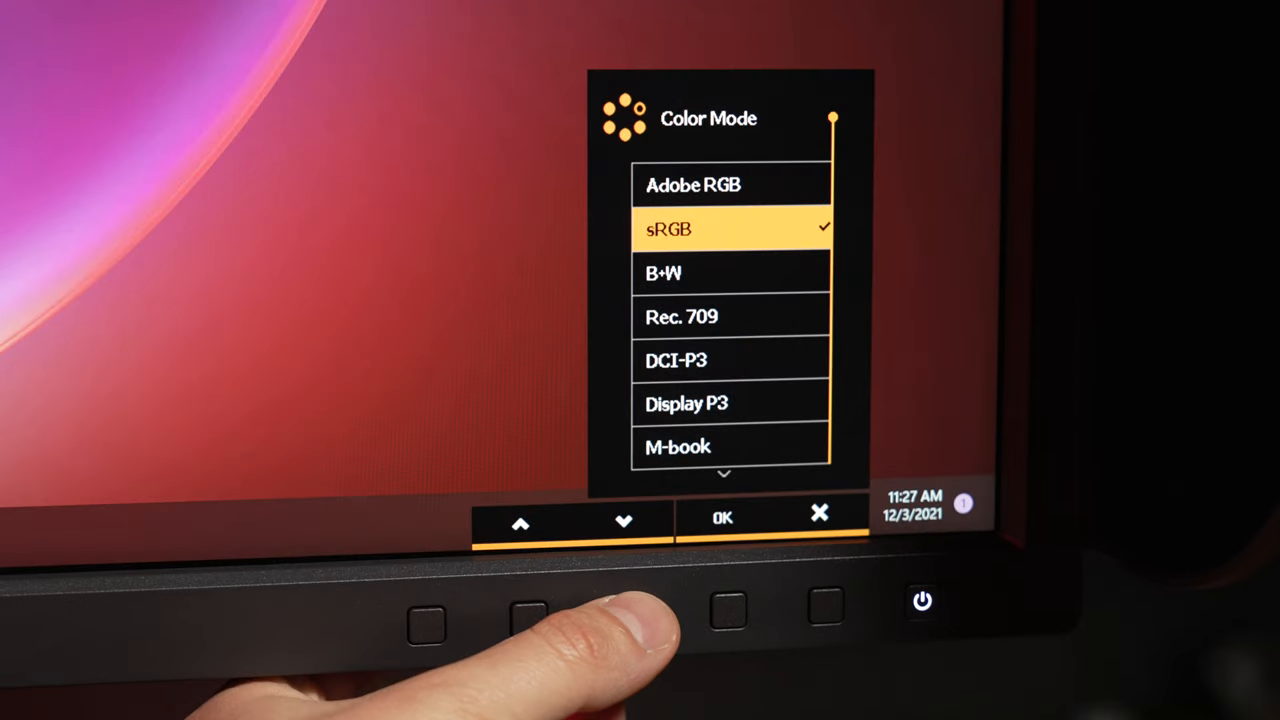
left_click(624, 518)
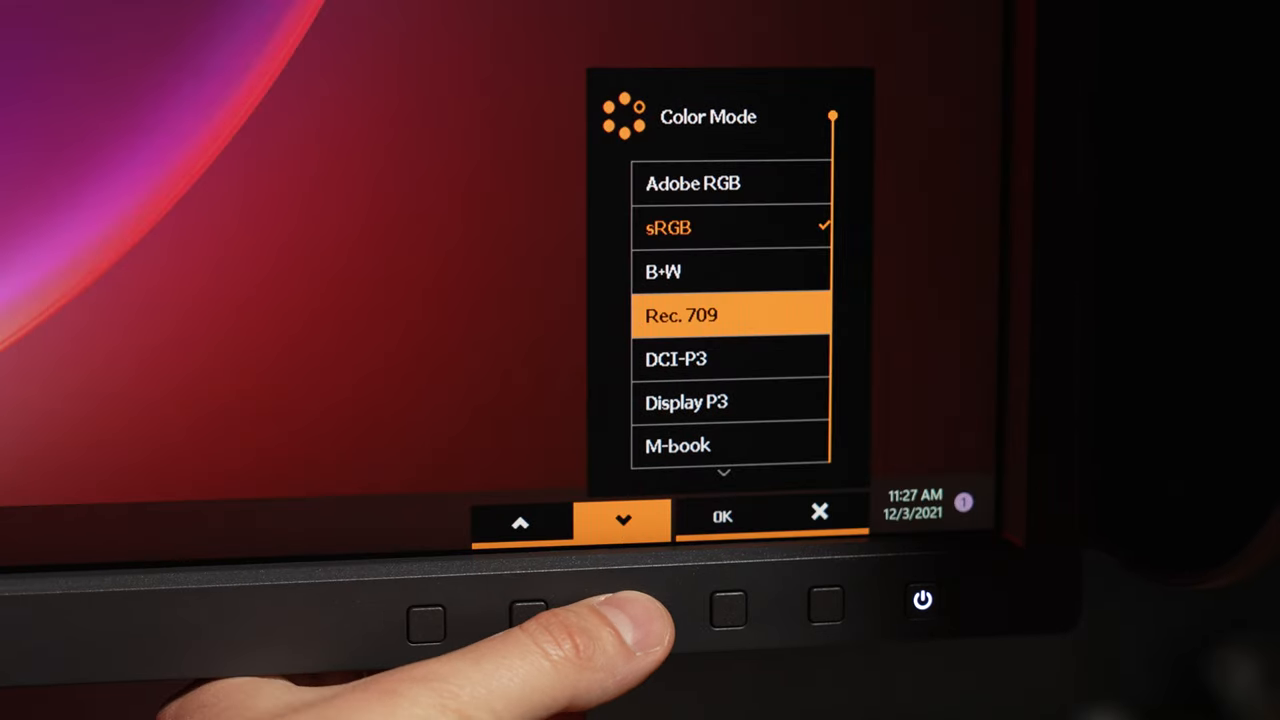
left_click(520, 520)
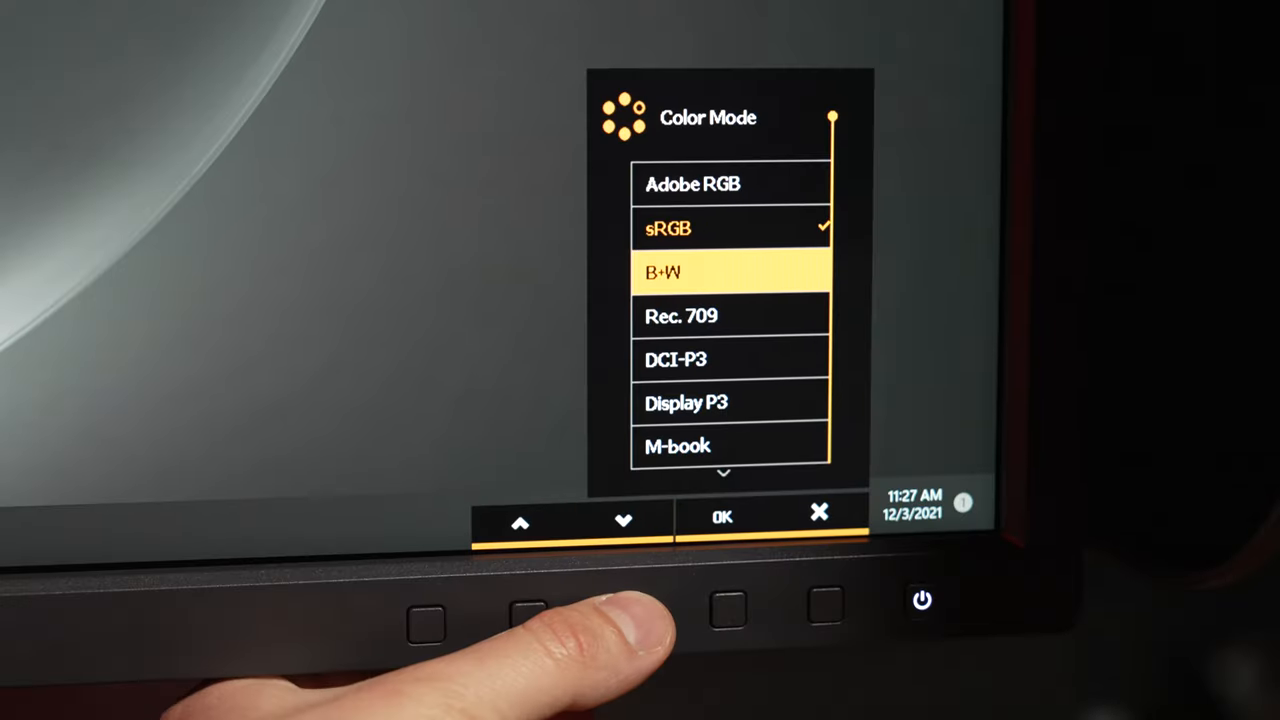
left_click(624, 520)
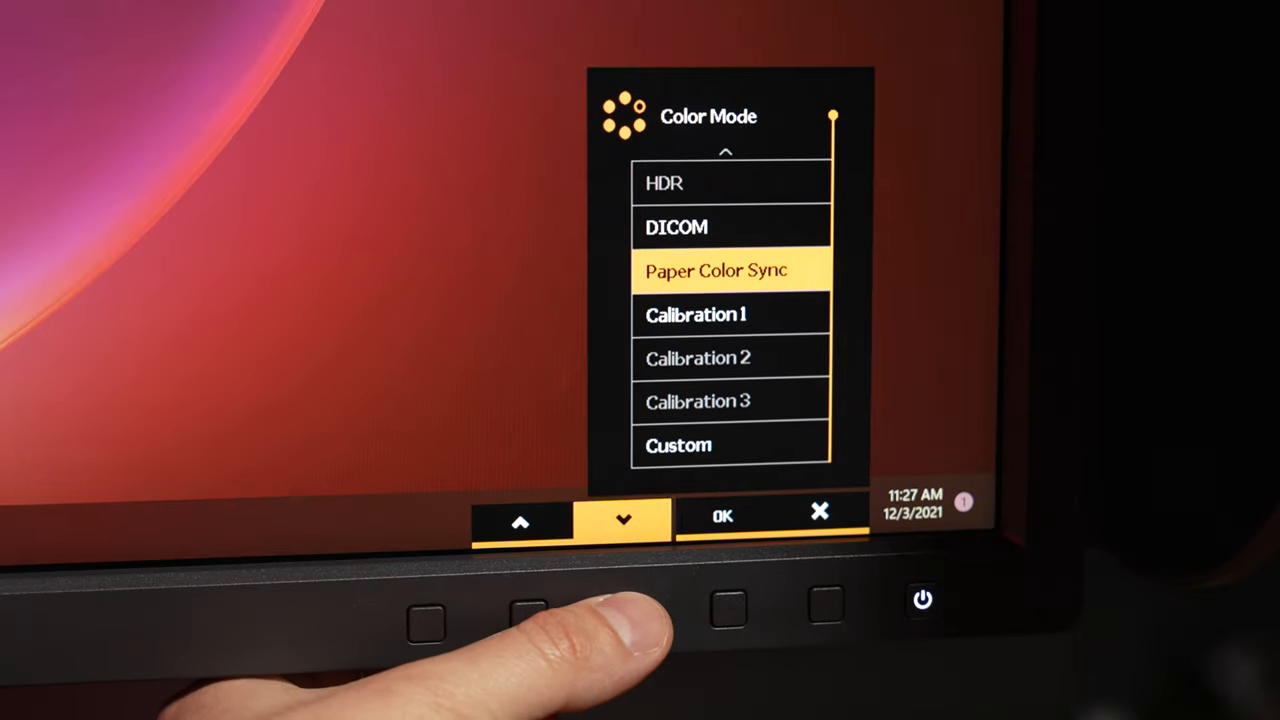
left_click(624, 520)
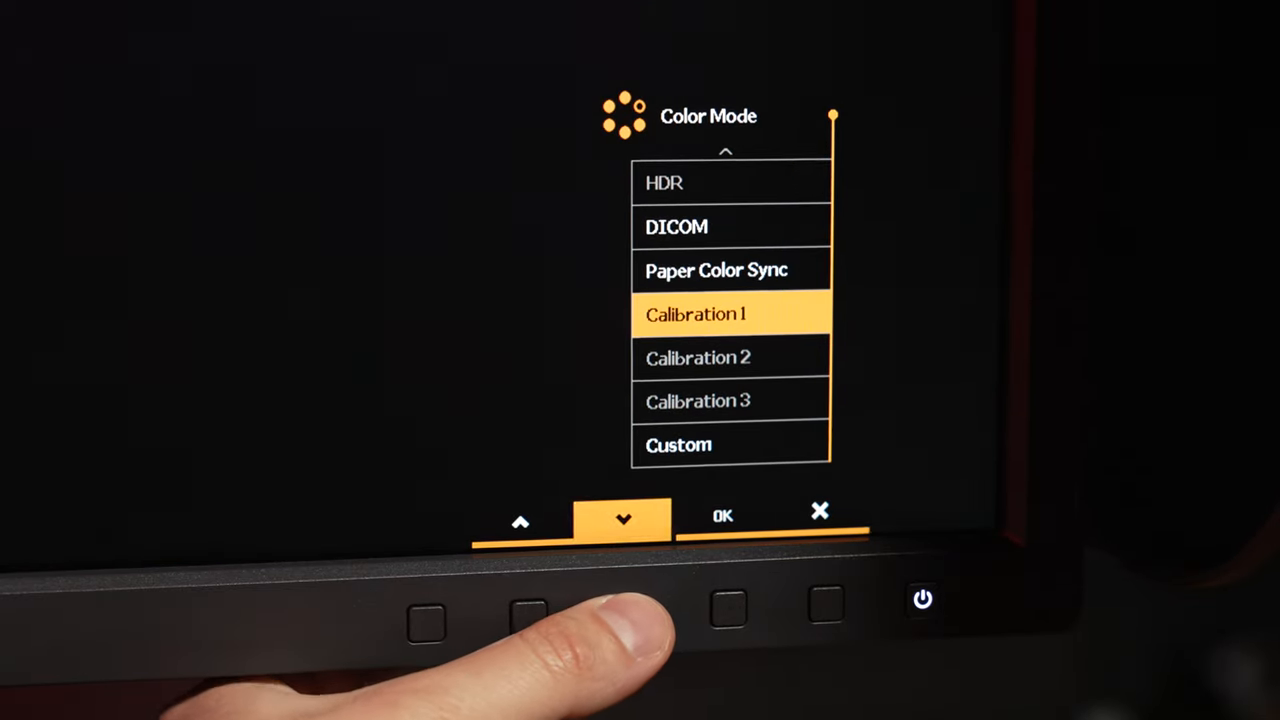
left_click(624, 518)
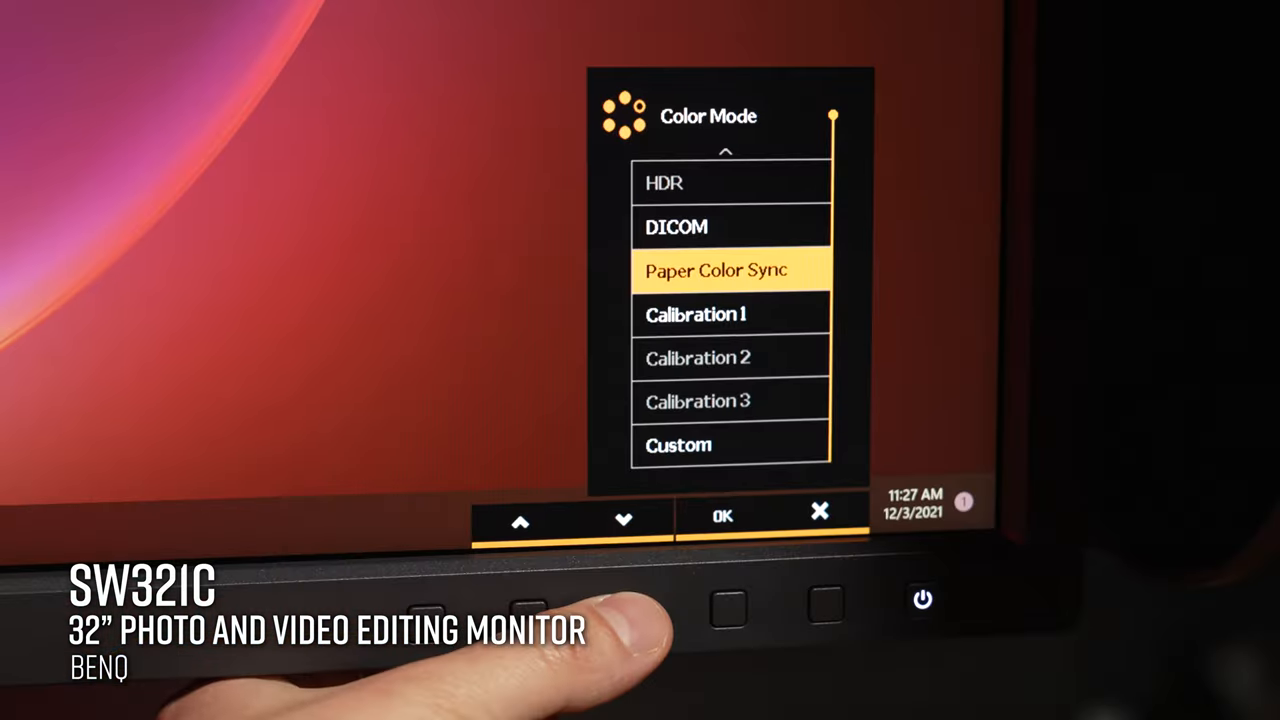
left_click(624, 516)
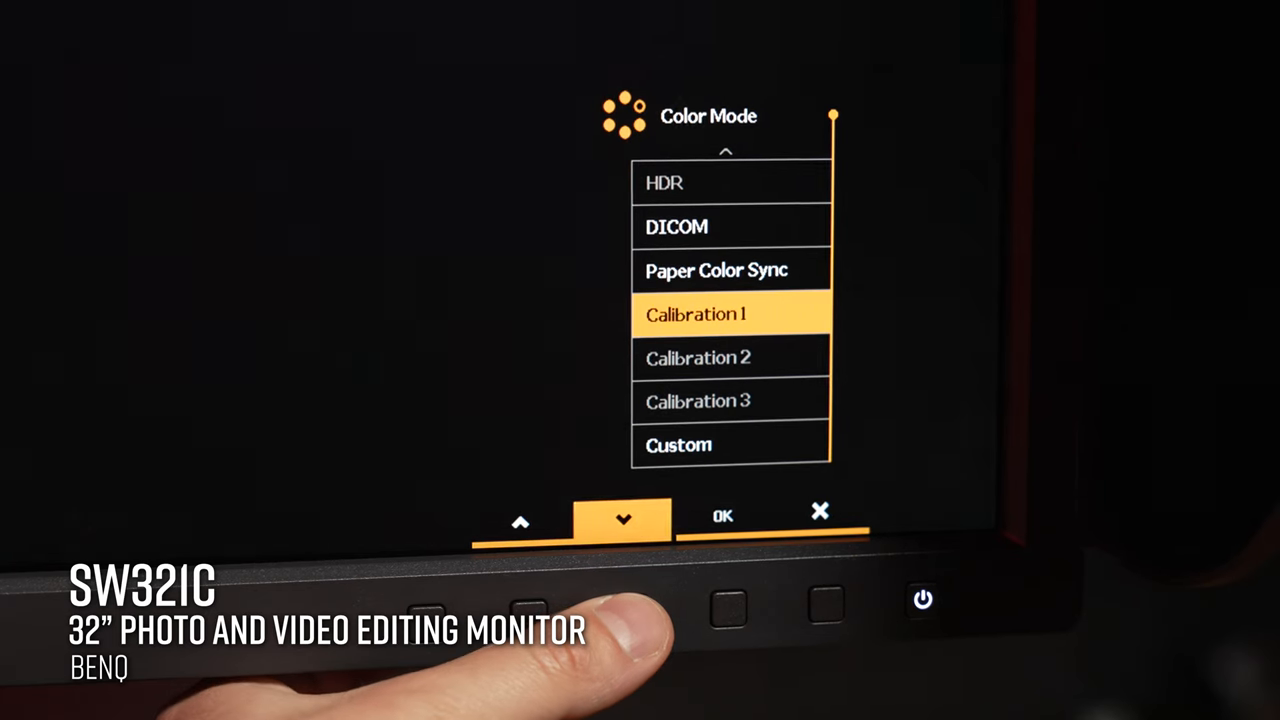